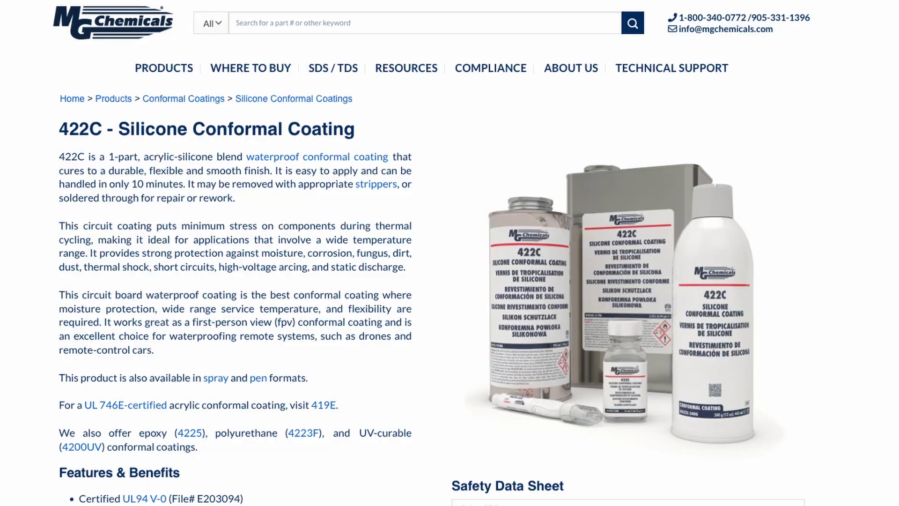
scroll(down, 3)
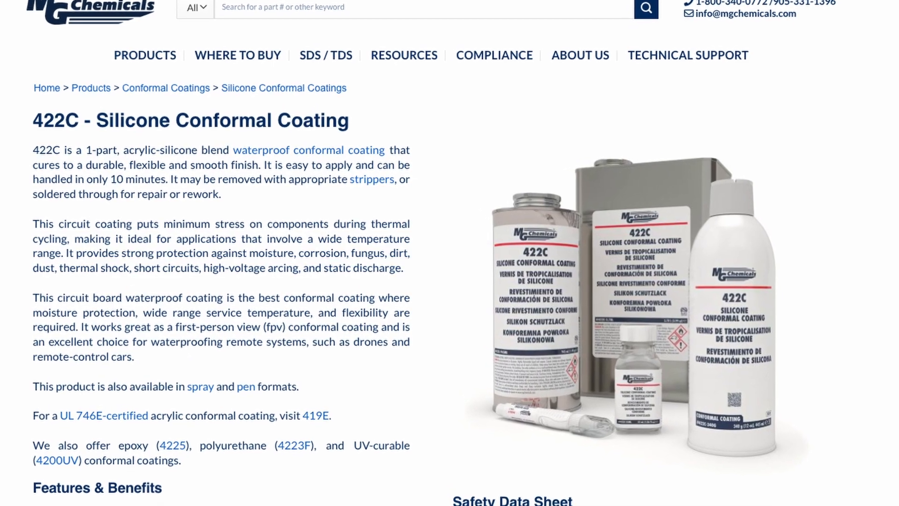